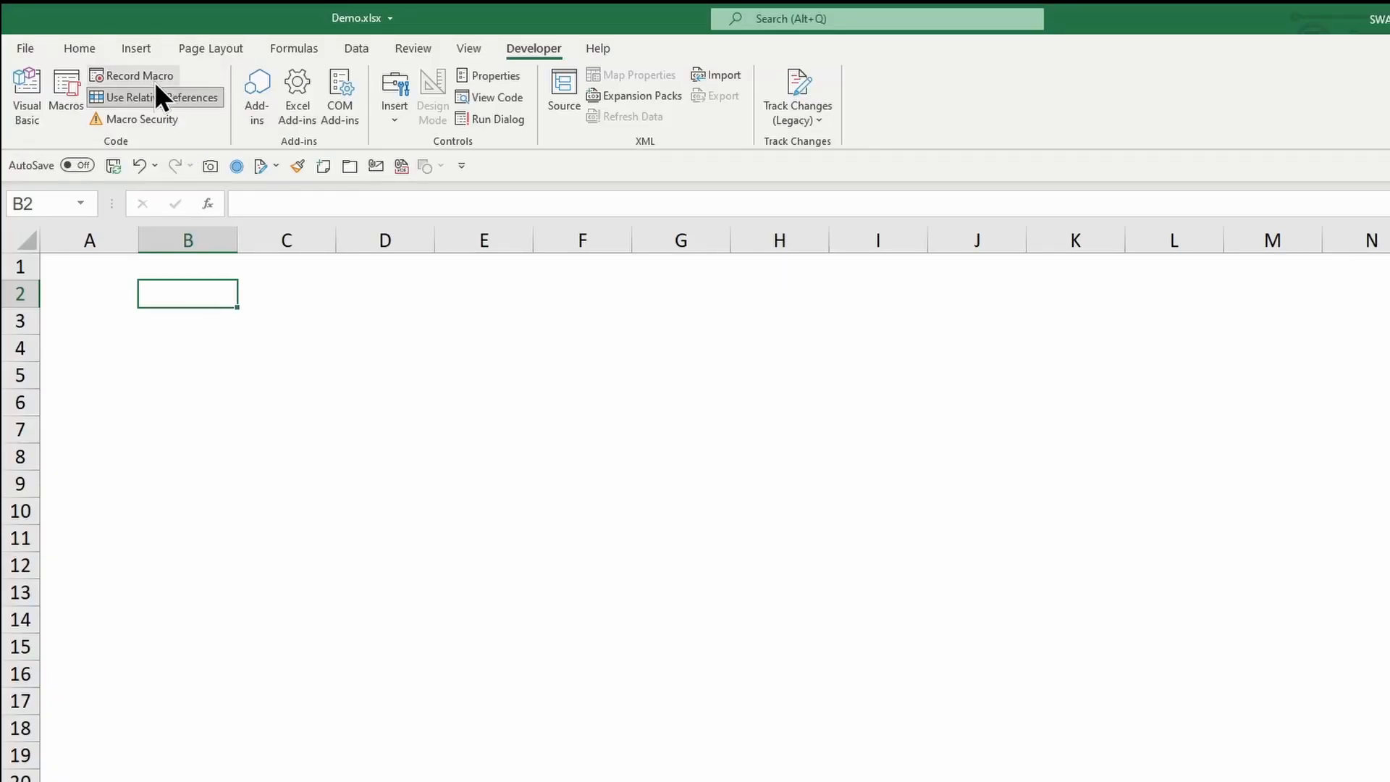
- Record macro Example1 in the Personal Macro Workbook, autofilling January–December headers across row 2
click(137, 75)
text(Example1)
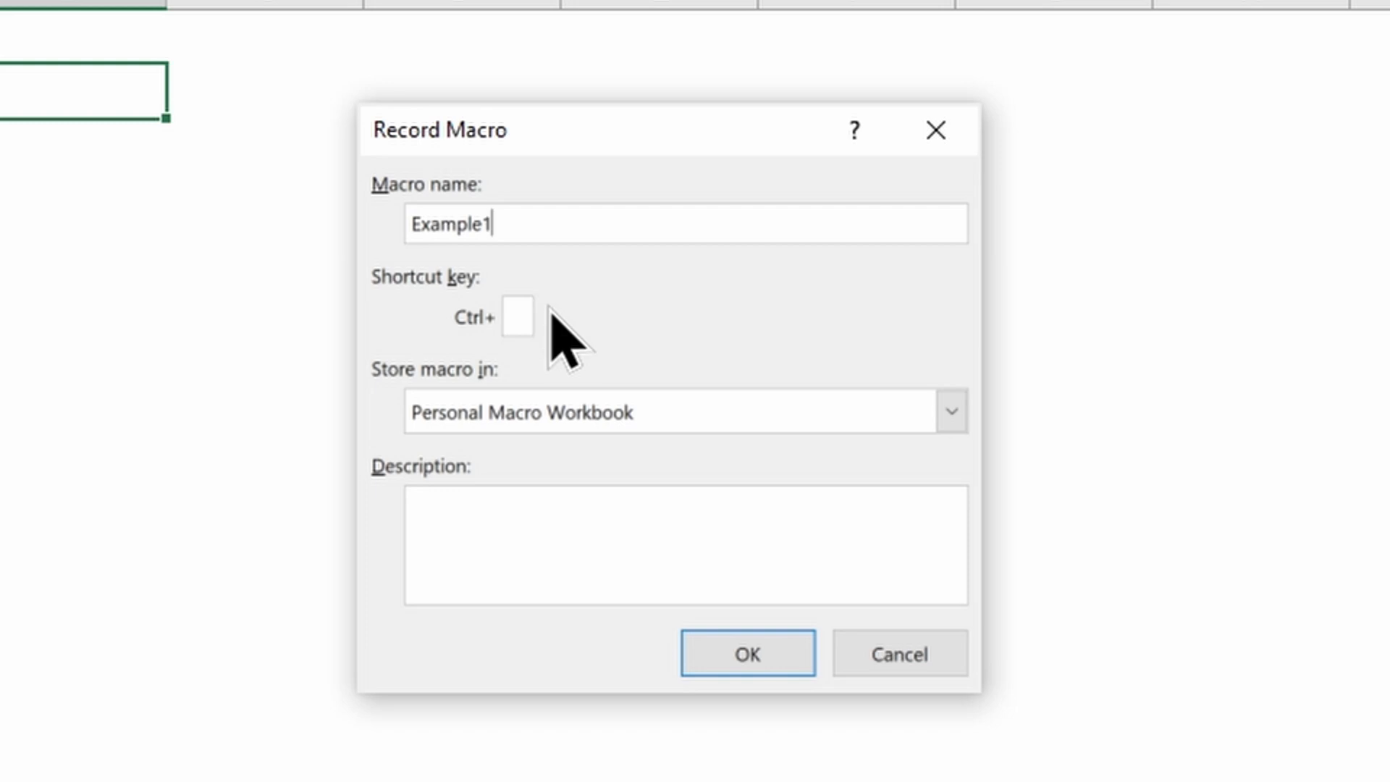
click(950, 410)
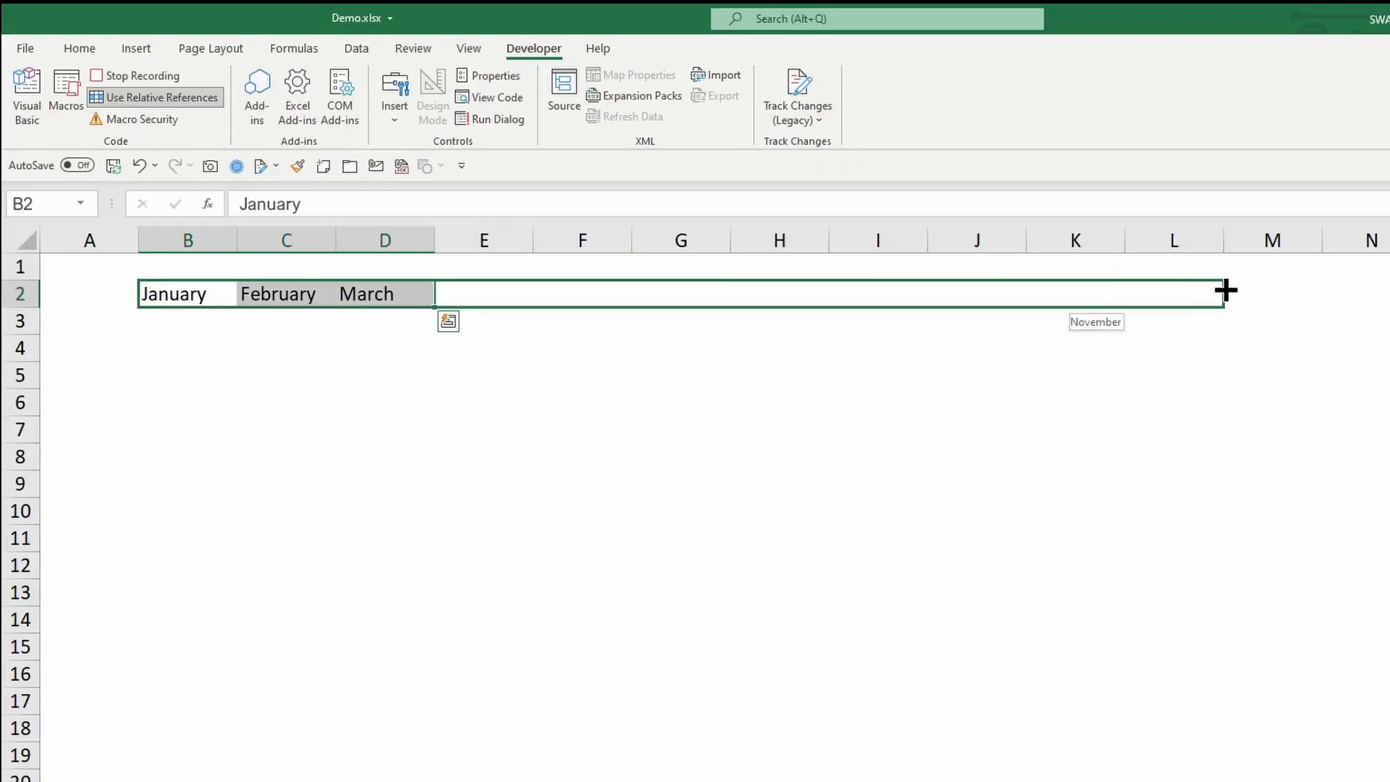
drag(1224, 291, 1316, 293)
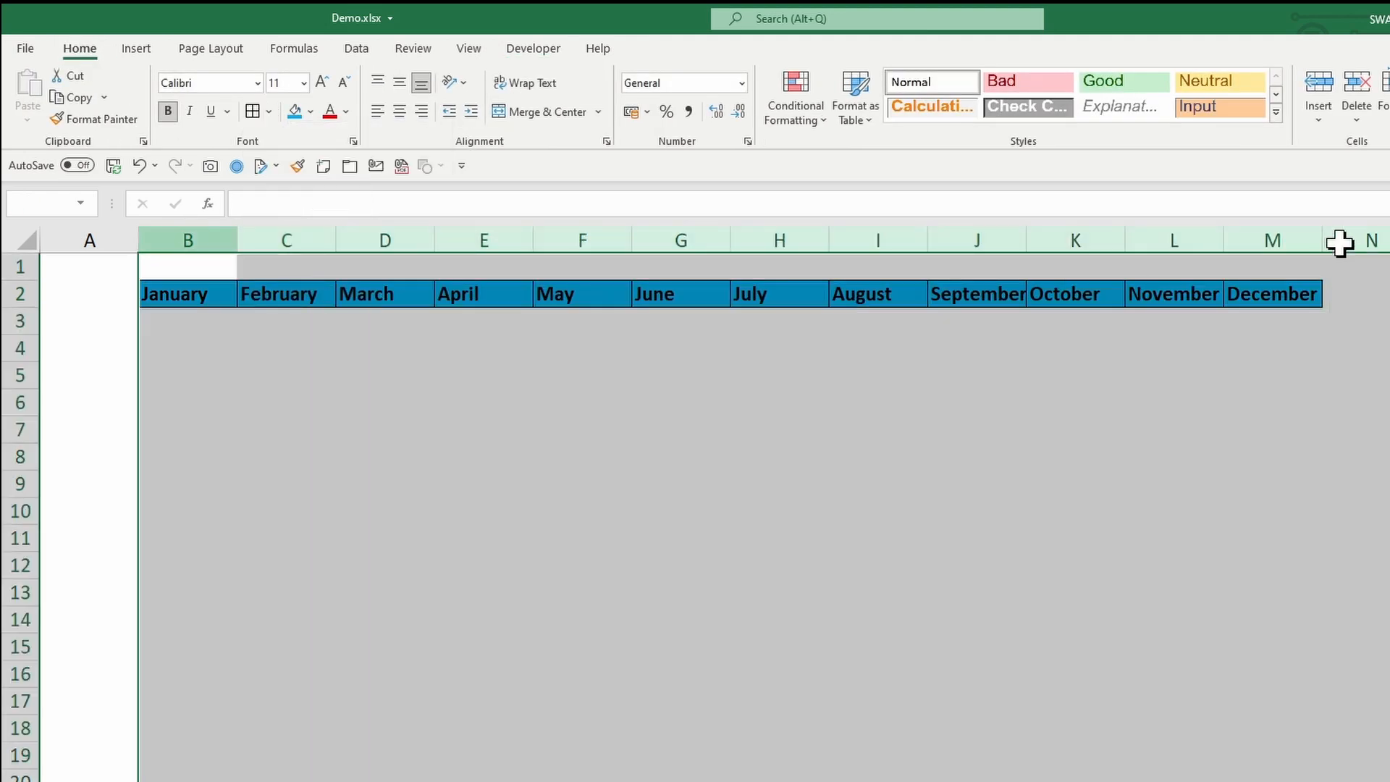
click(533, 48)
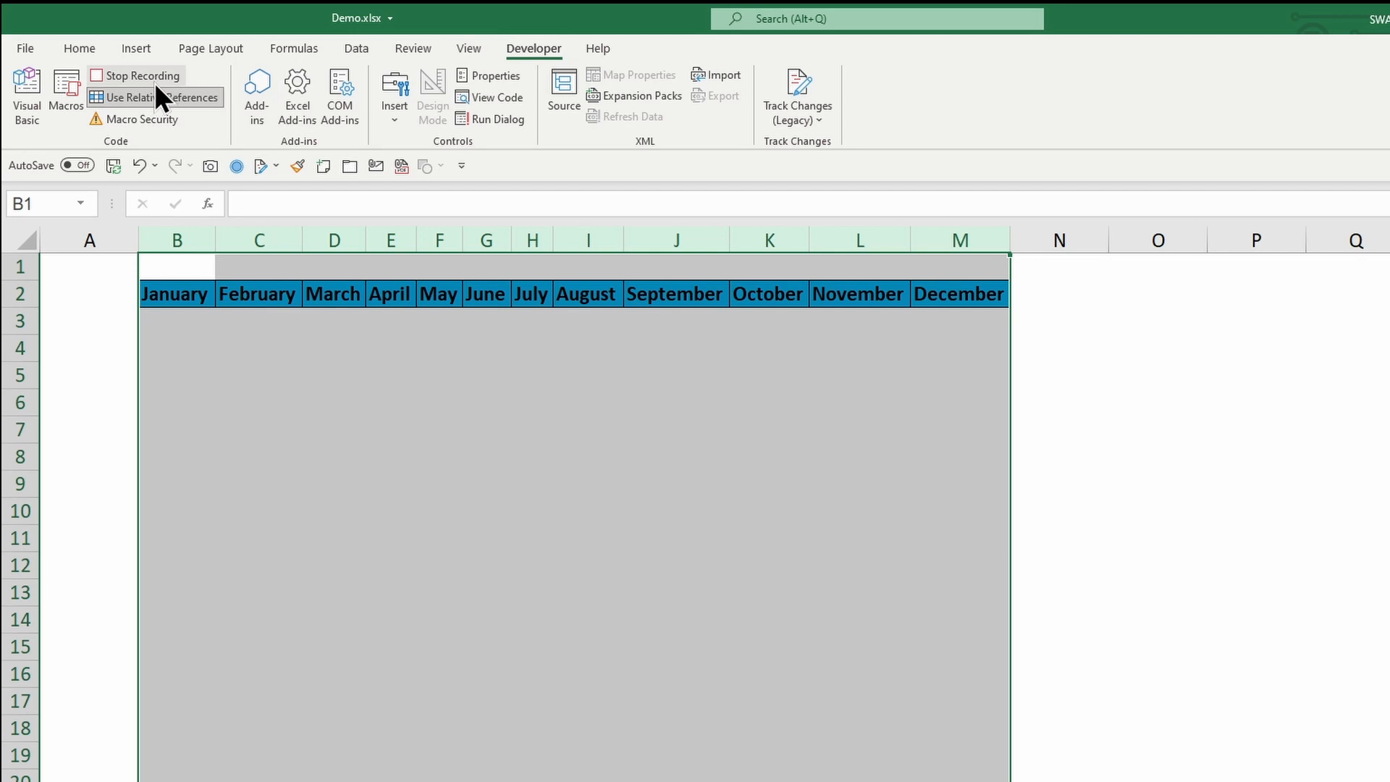
click(135, 75)
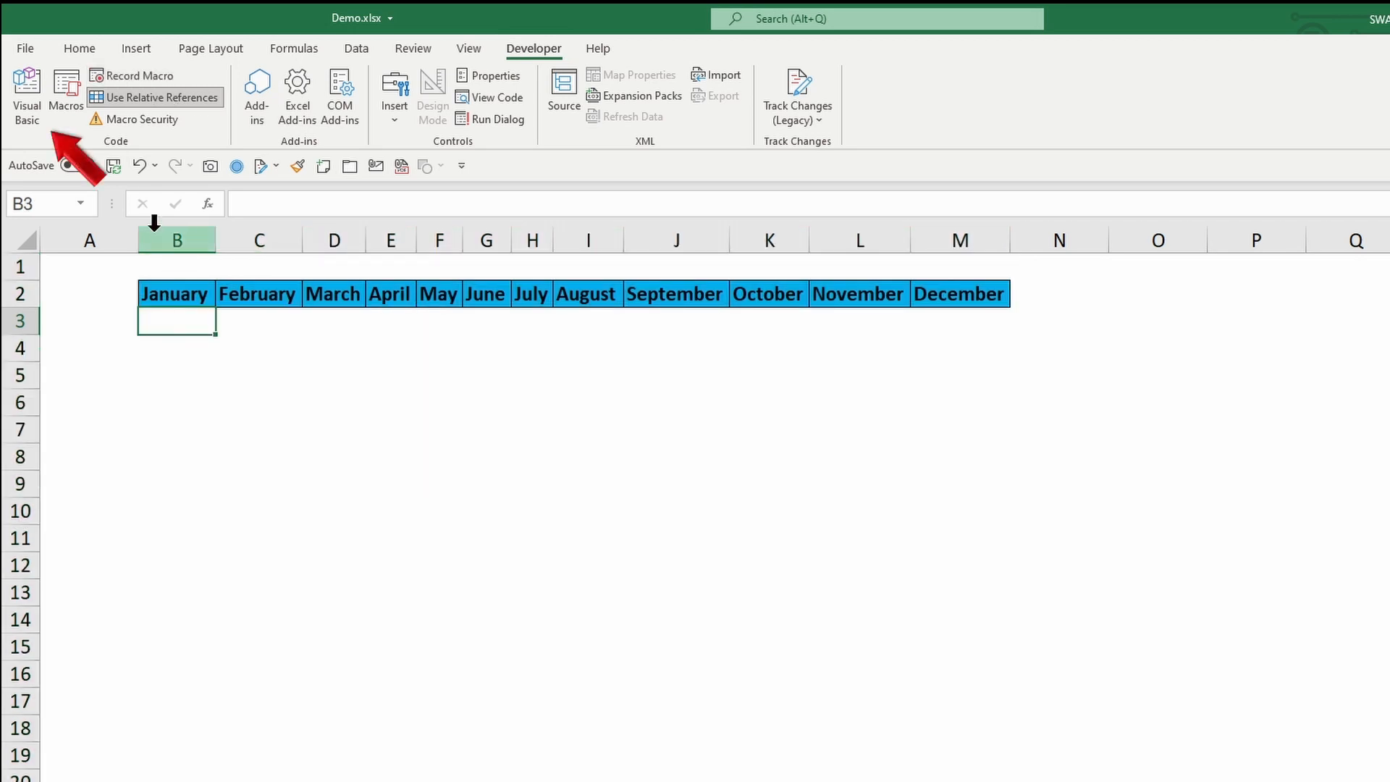
- Expand VBAProject (PERSONAL.XLSB) and open Module1 to view Example1's recorded code
click(27, 87)
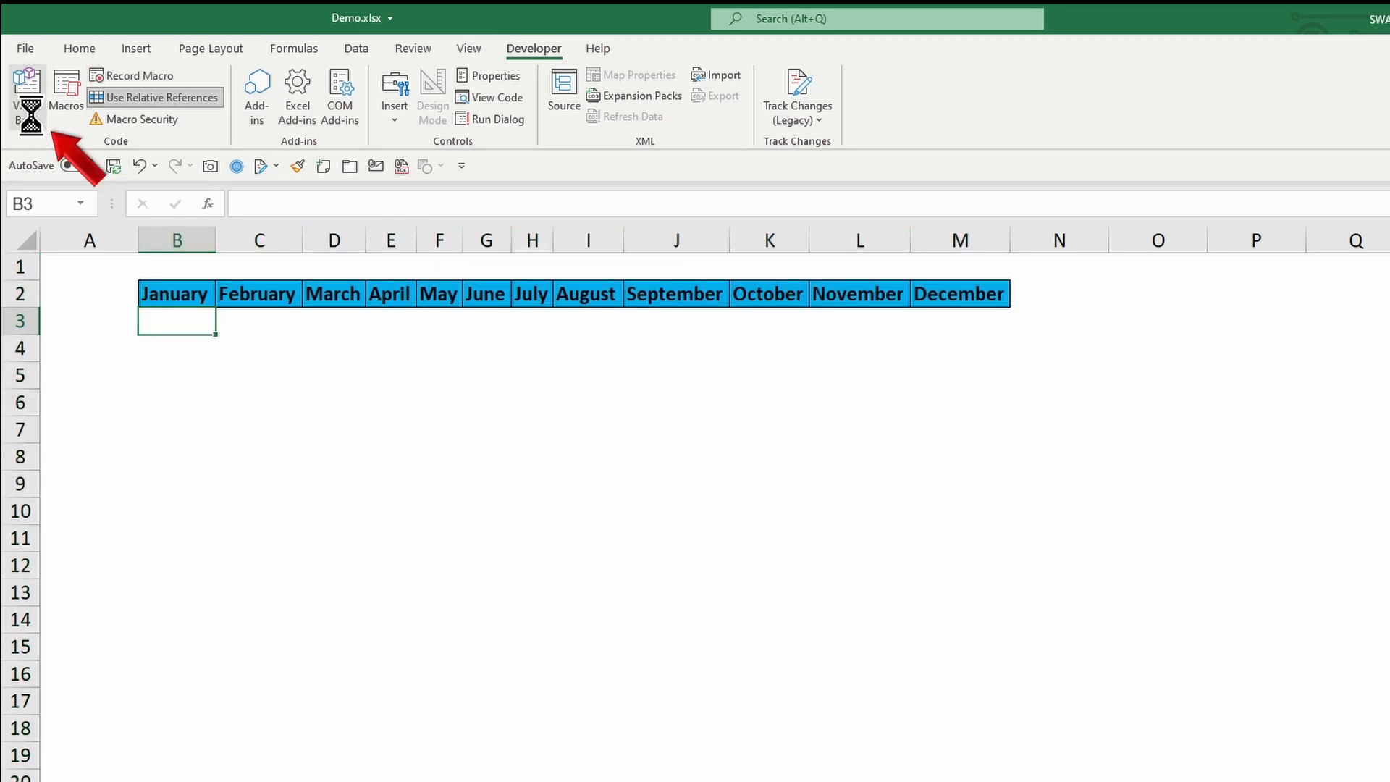
click(27, 95)
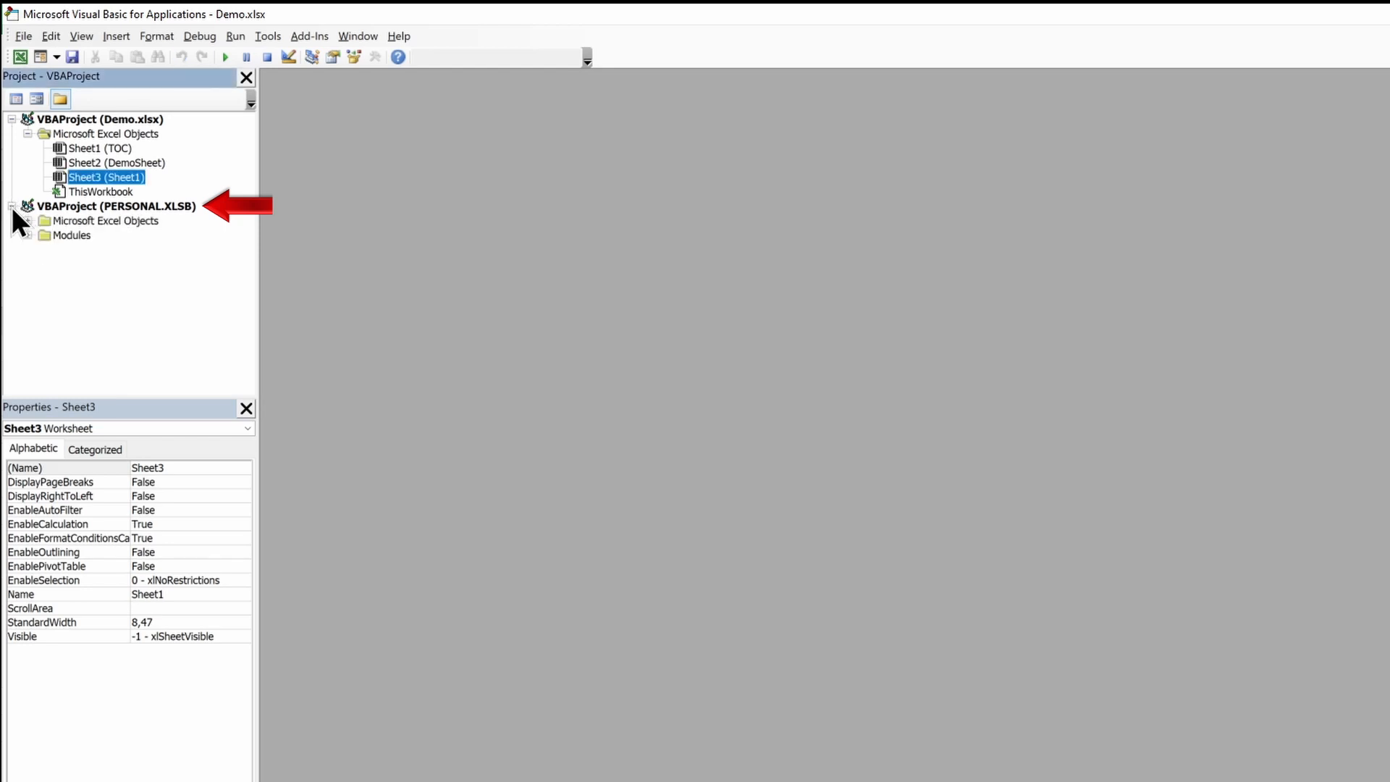
click(28, 221)
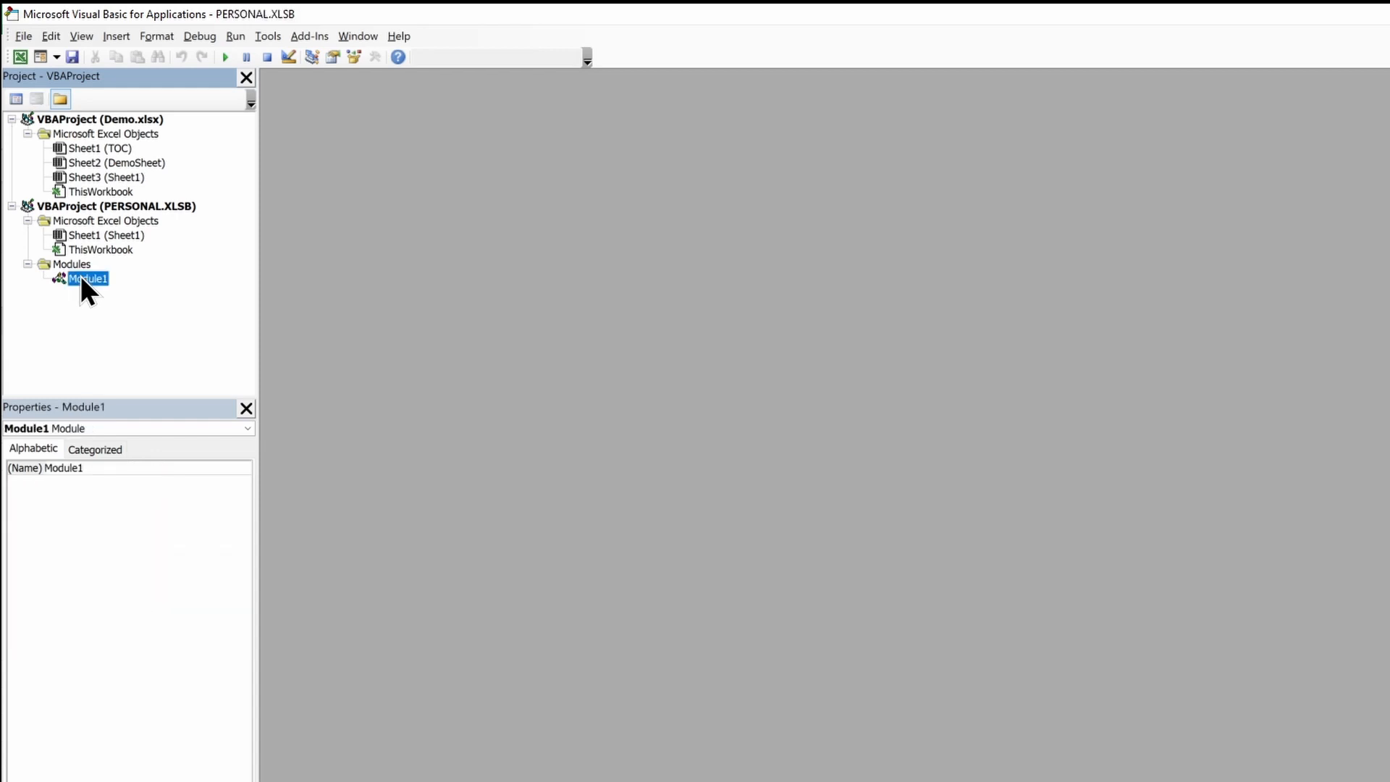
double_click(88, 278)
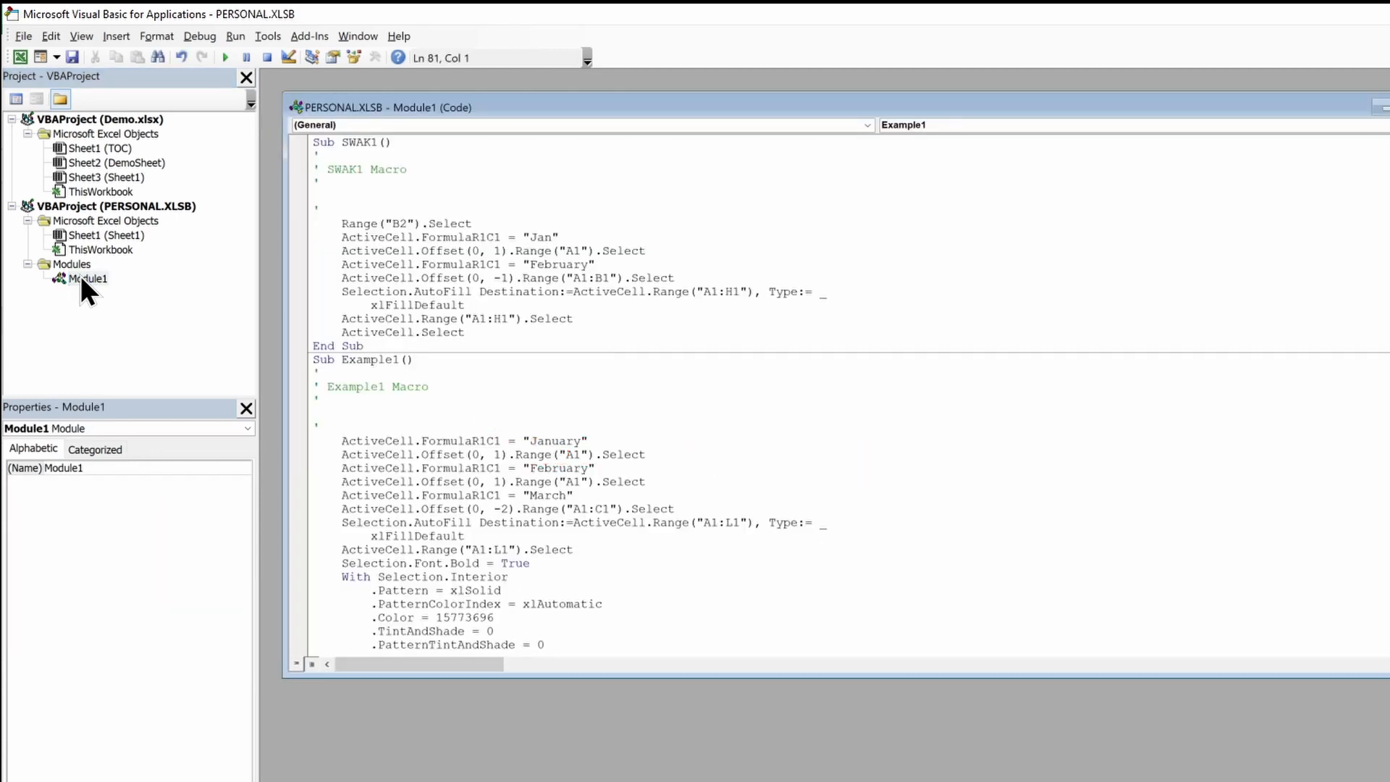
drag(312, 359, 570, 644)
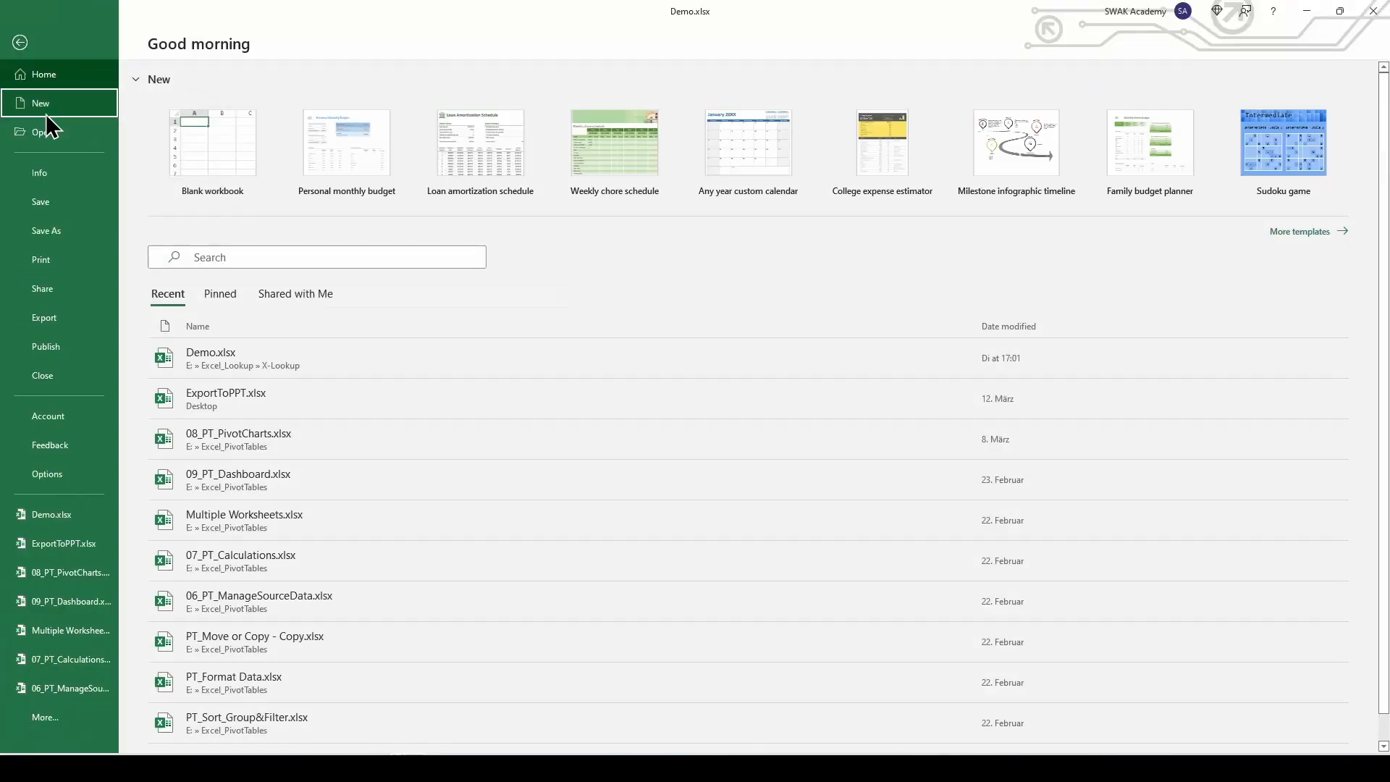
- Create blank workbook Book1, then switch to Demo.xlsx and close it without saving
click(212, 145)
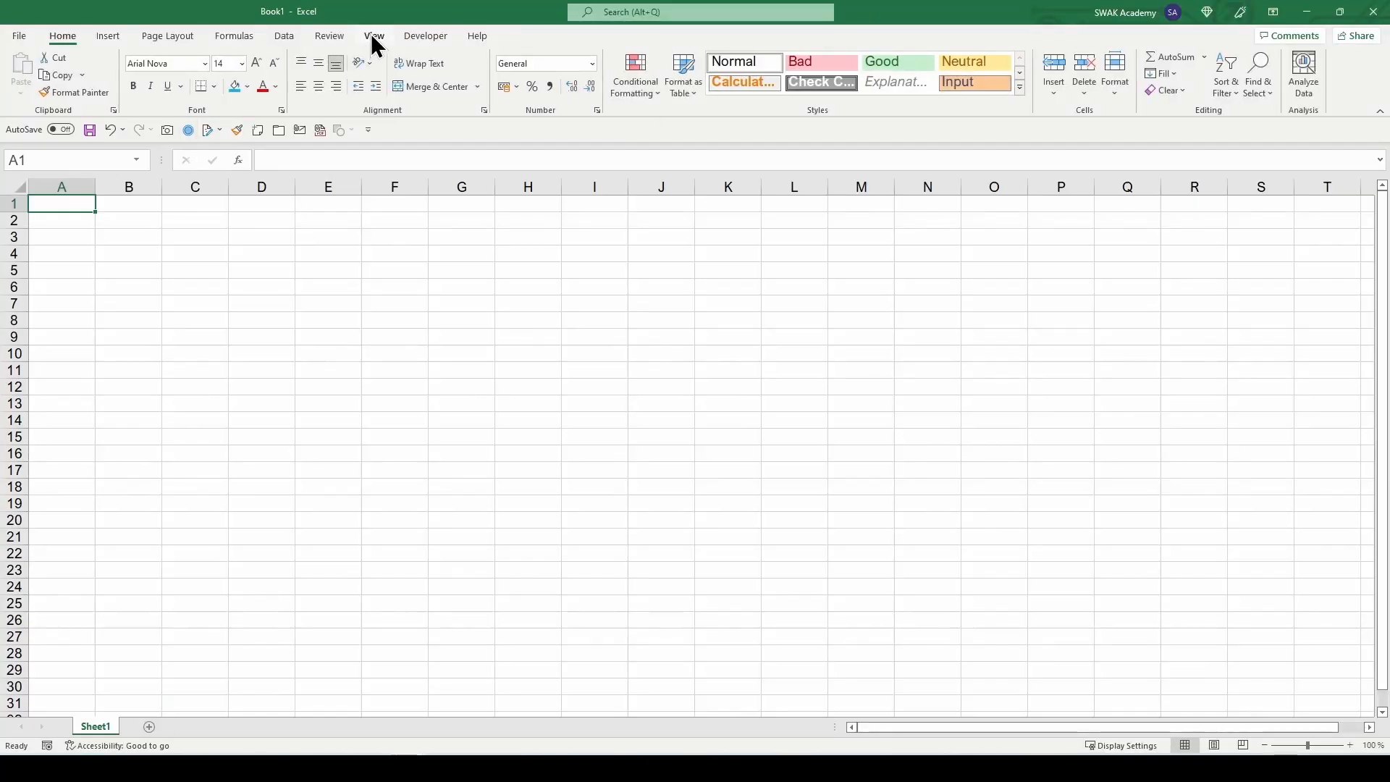
click(878, 75)
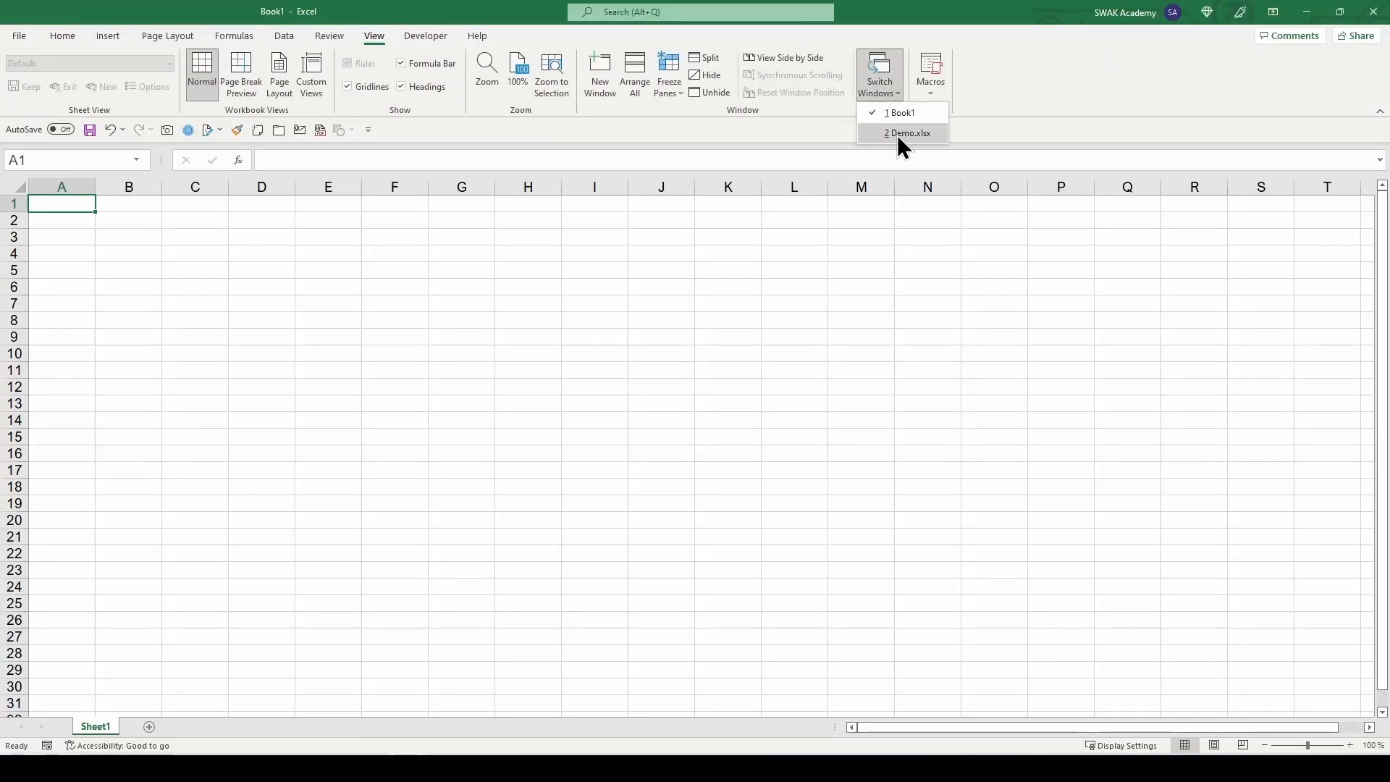
click(908, 133)
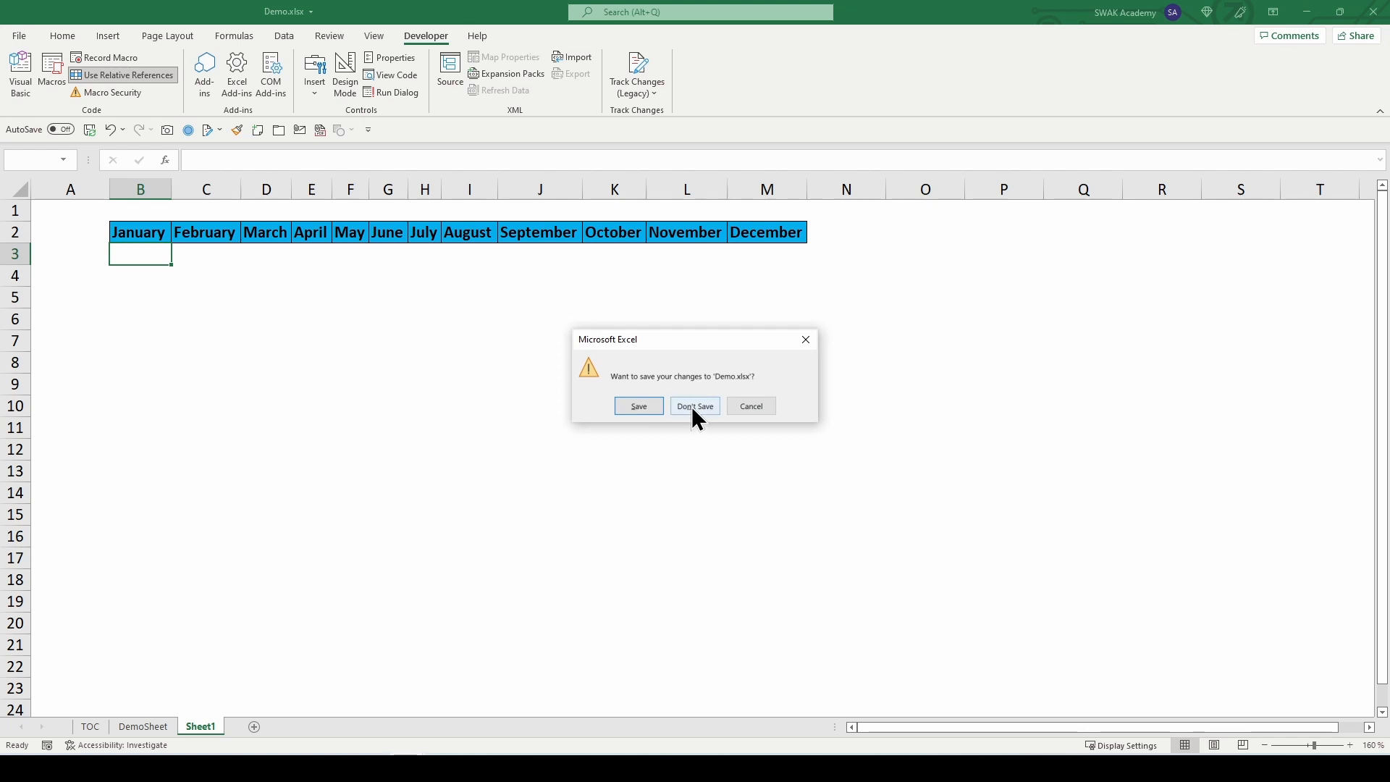
click(695, 406)
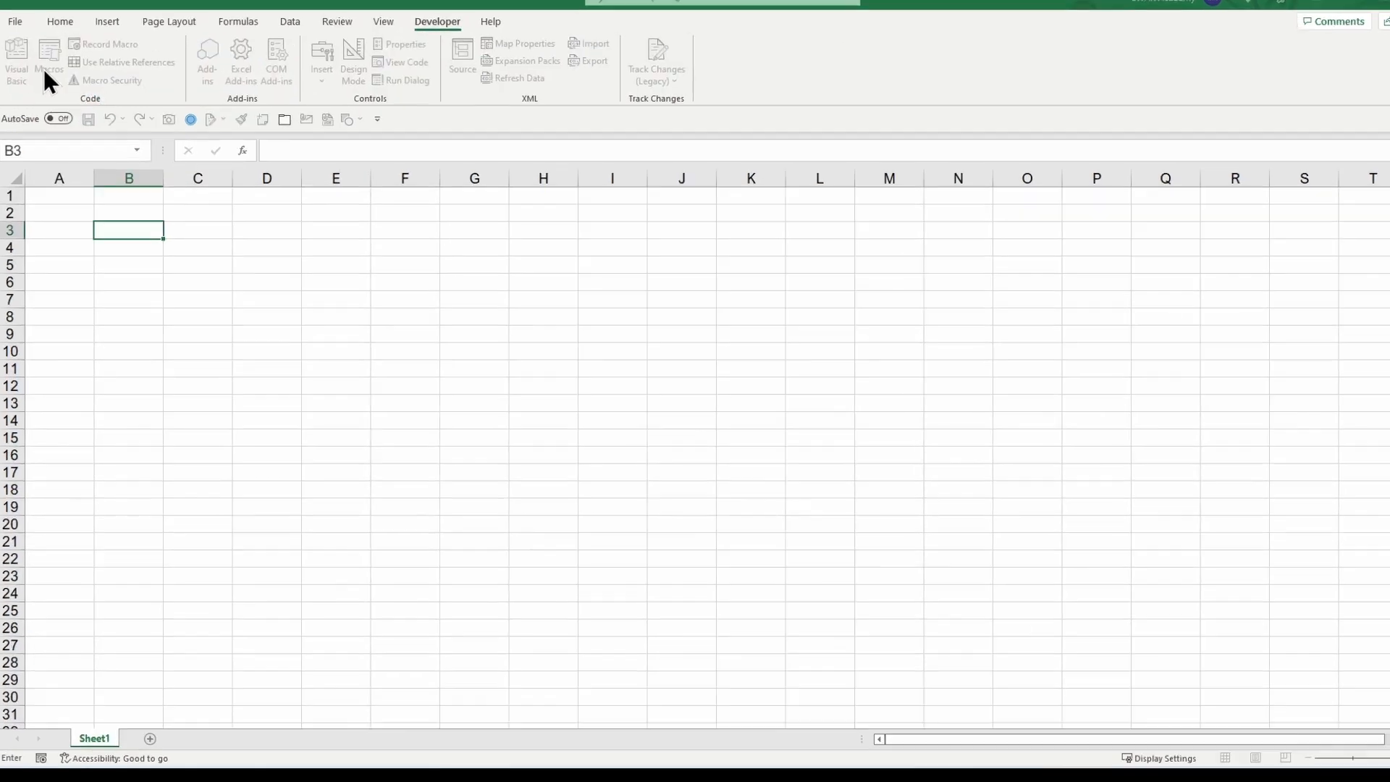
- Open the Example1 macro's code for editing from the Macros list
click(47, 62)
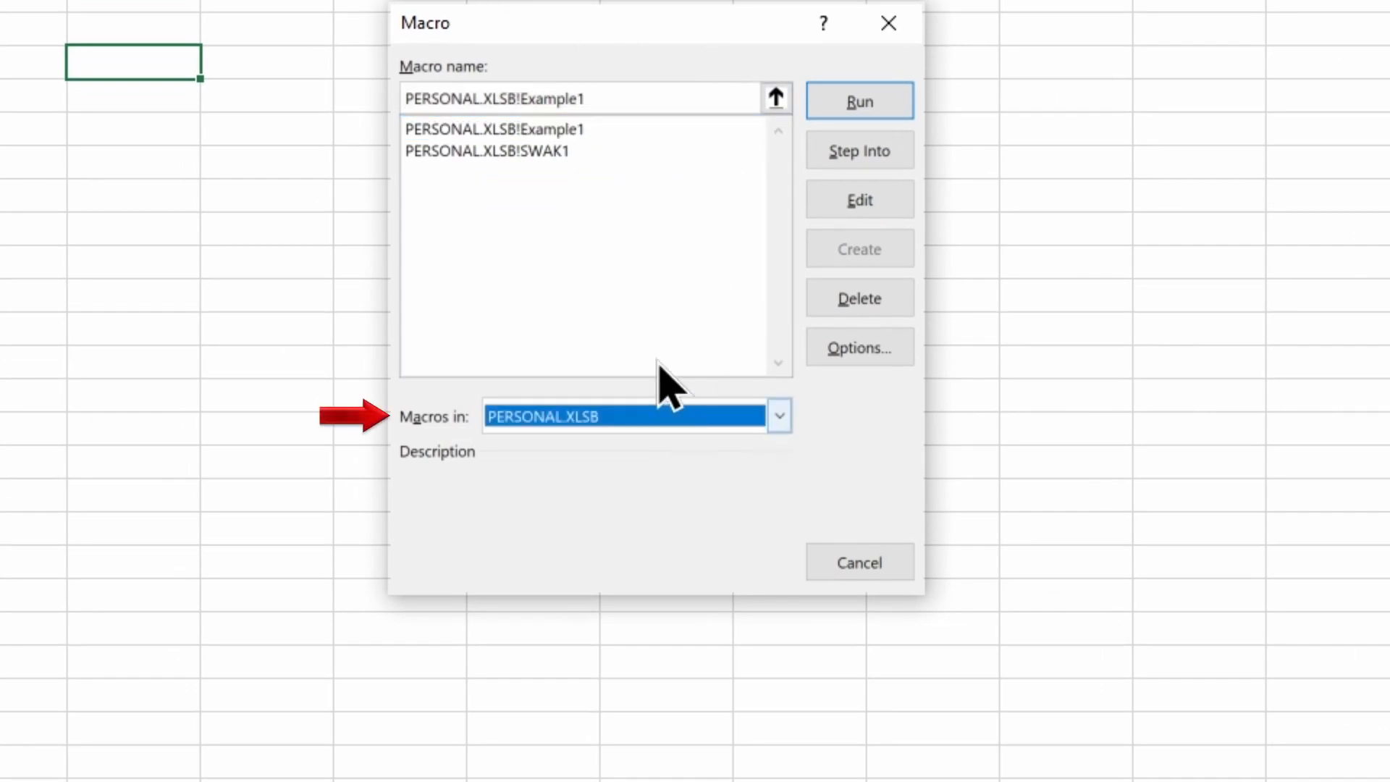
click(494, 129)
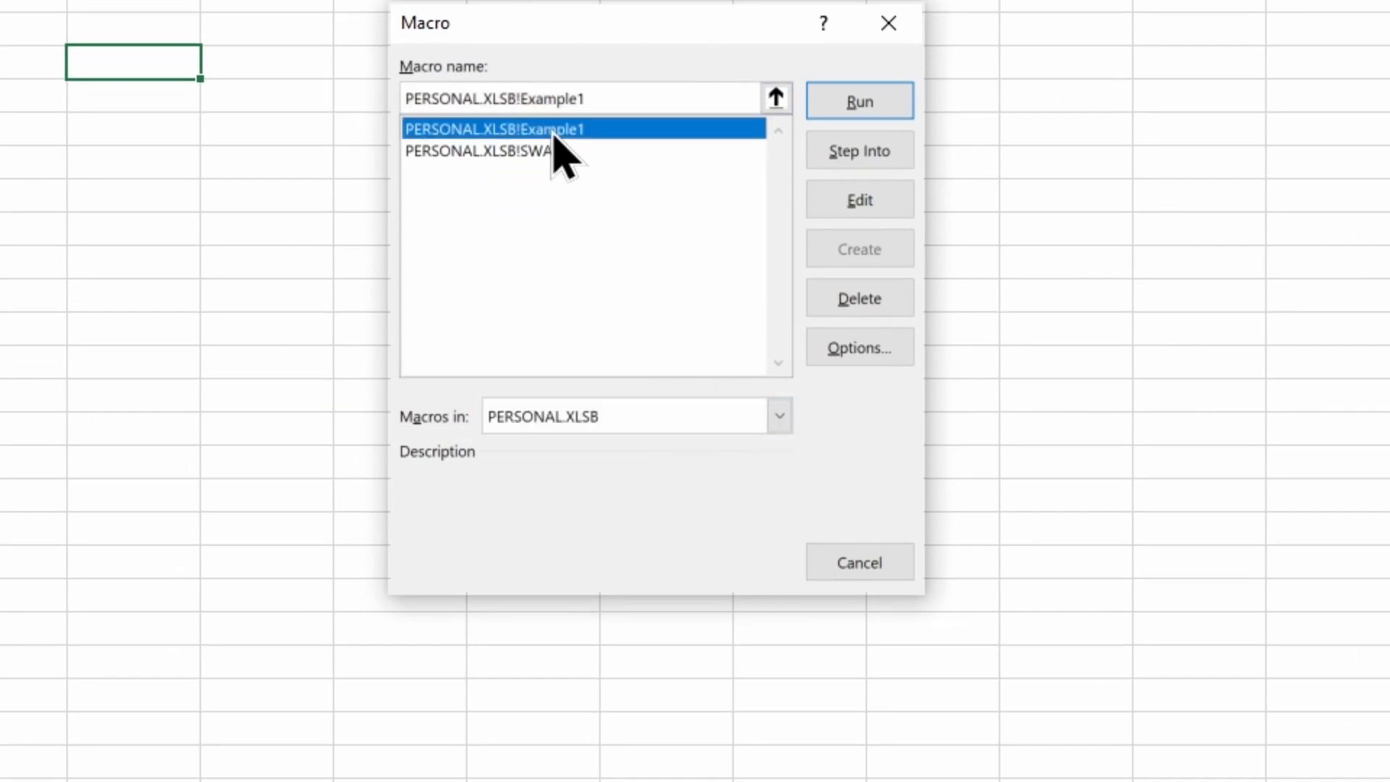
click(857, 100)
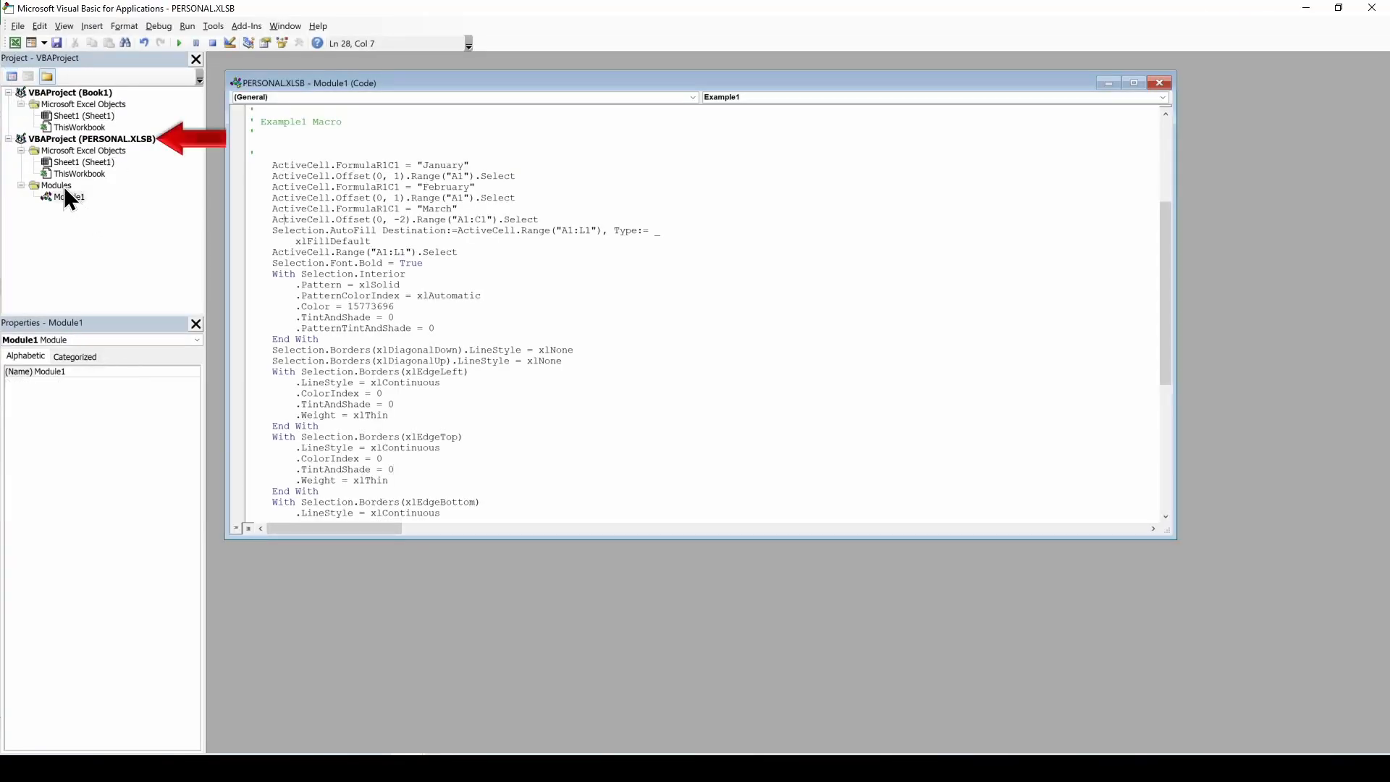
- Insert Module2 under PERSONAL.XLSB and paste the macro code, renaming it Example2
right_click(70, 184)
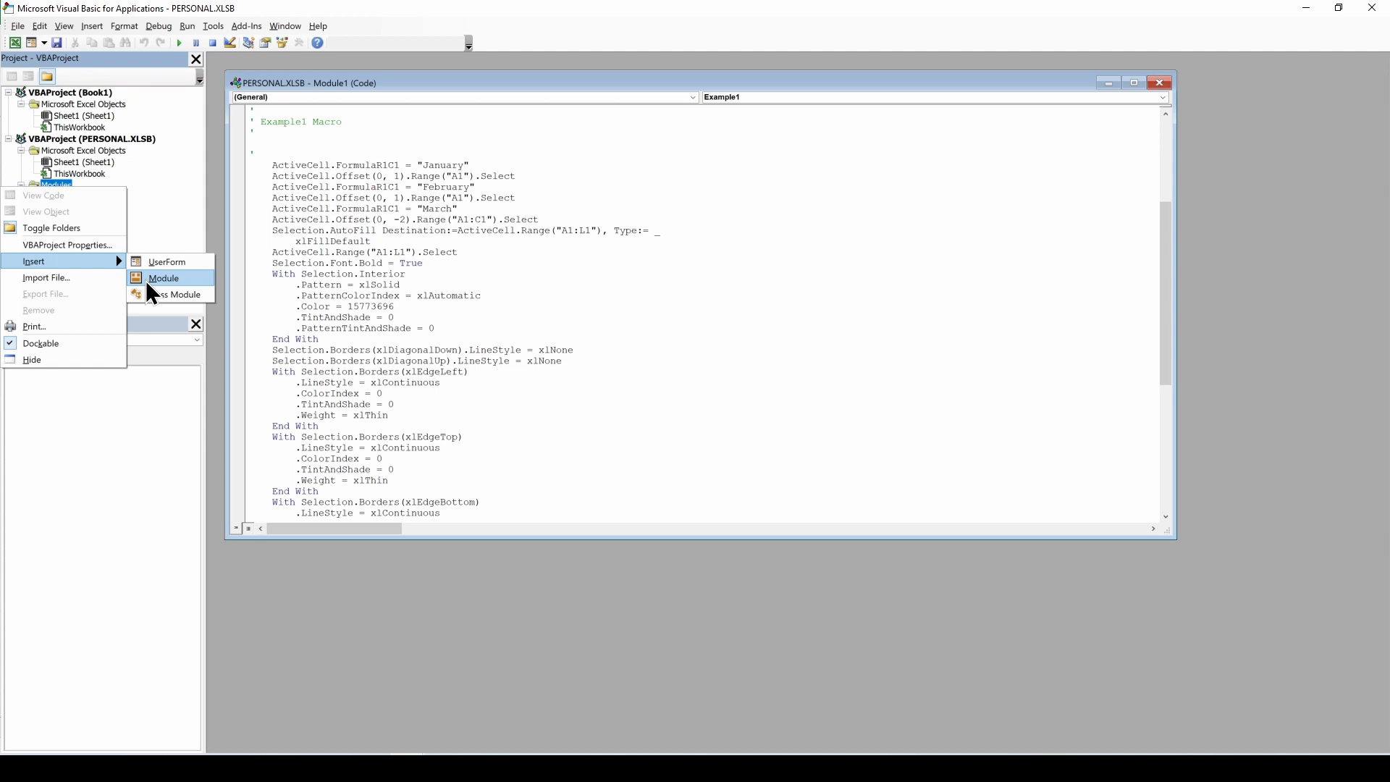
click(163, 277)
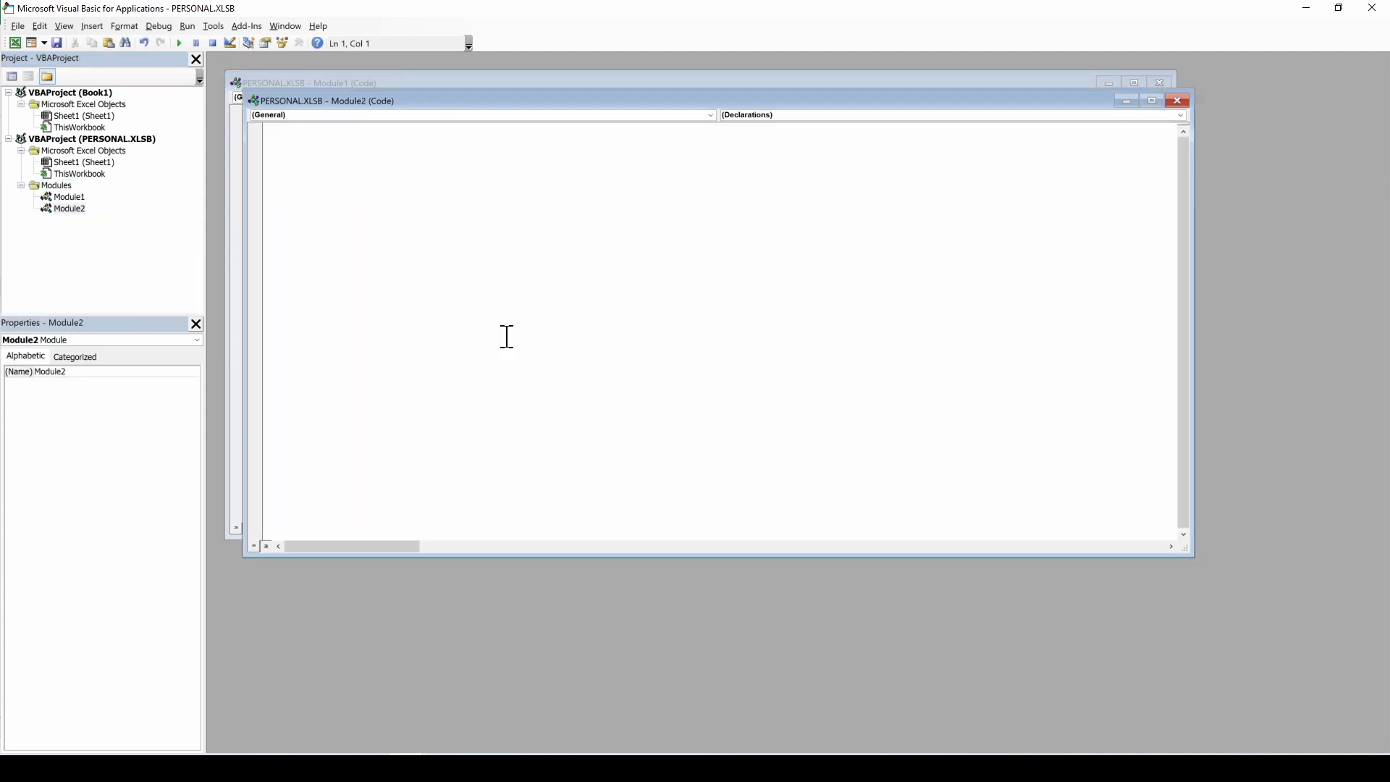
key(ctrl+v)
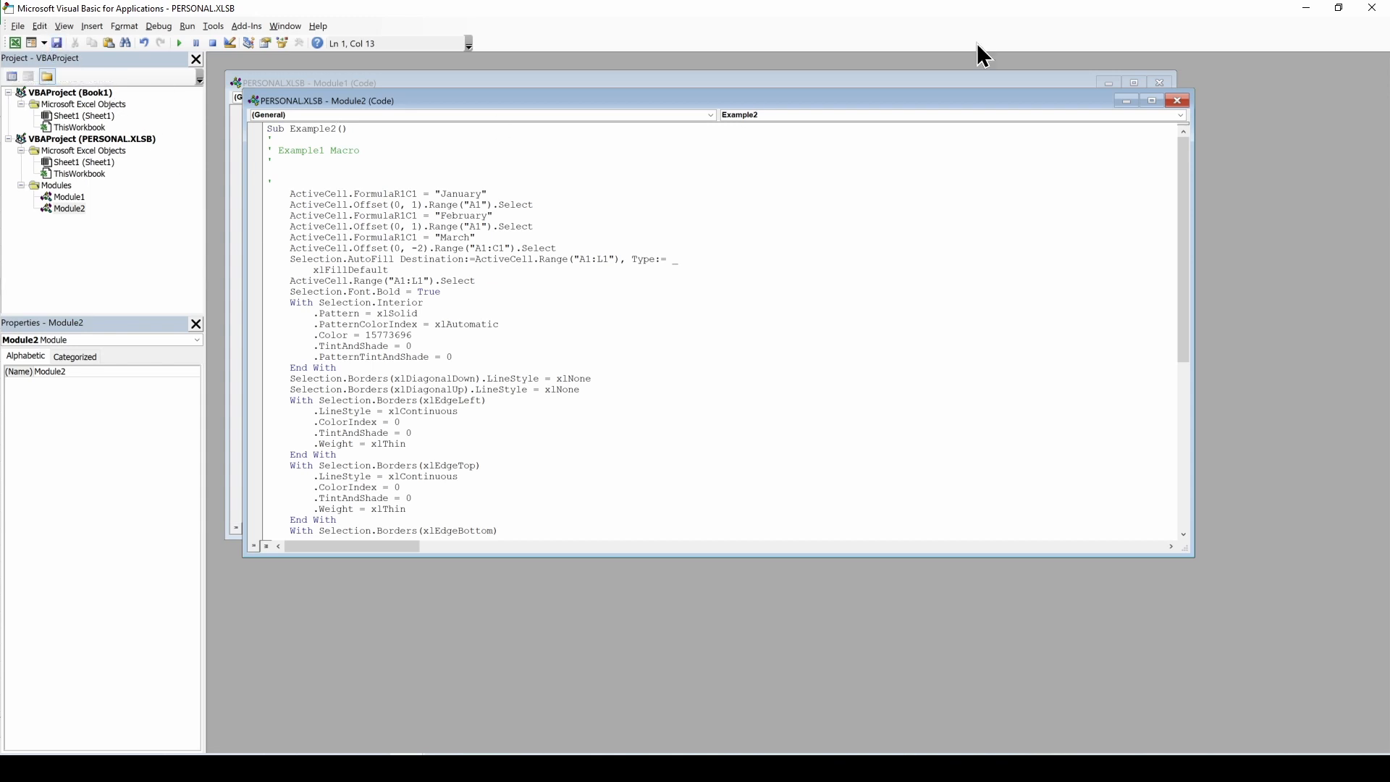
click(1178, 100)
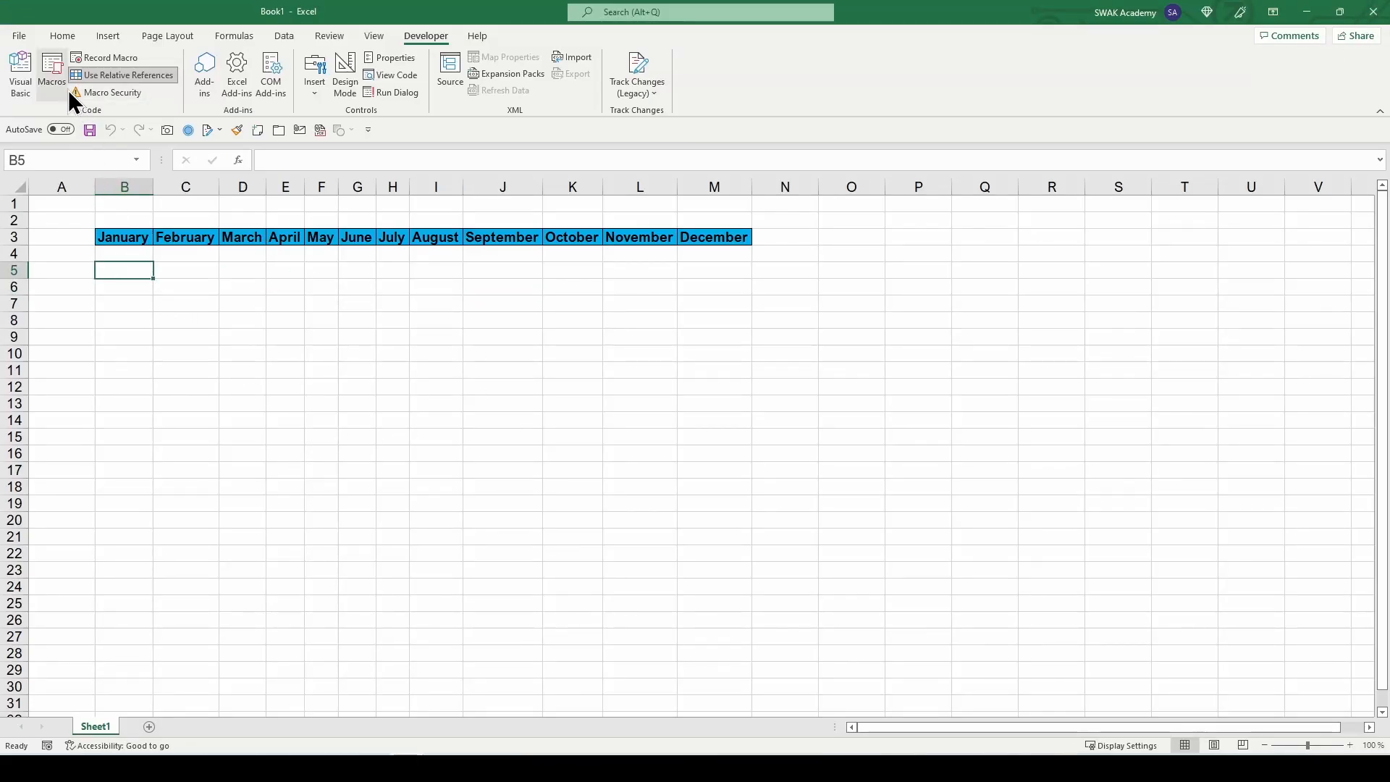
- Run PERSONAL.XLSB!Example1 from the Macros list to add headers at row 5
click(51, 74)
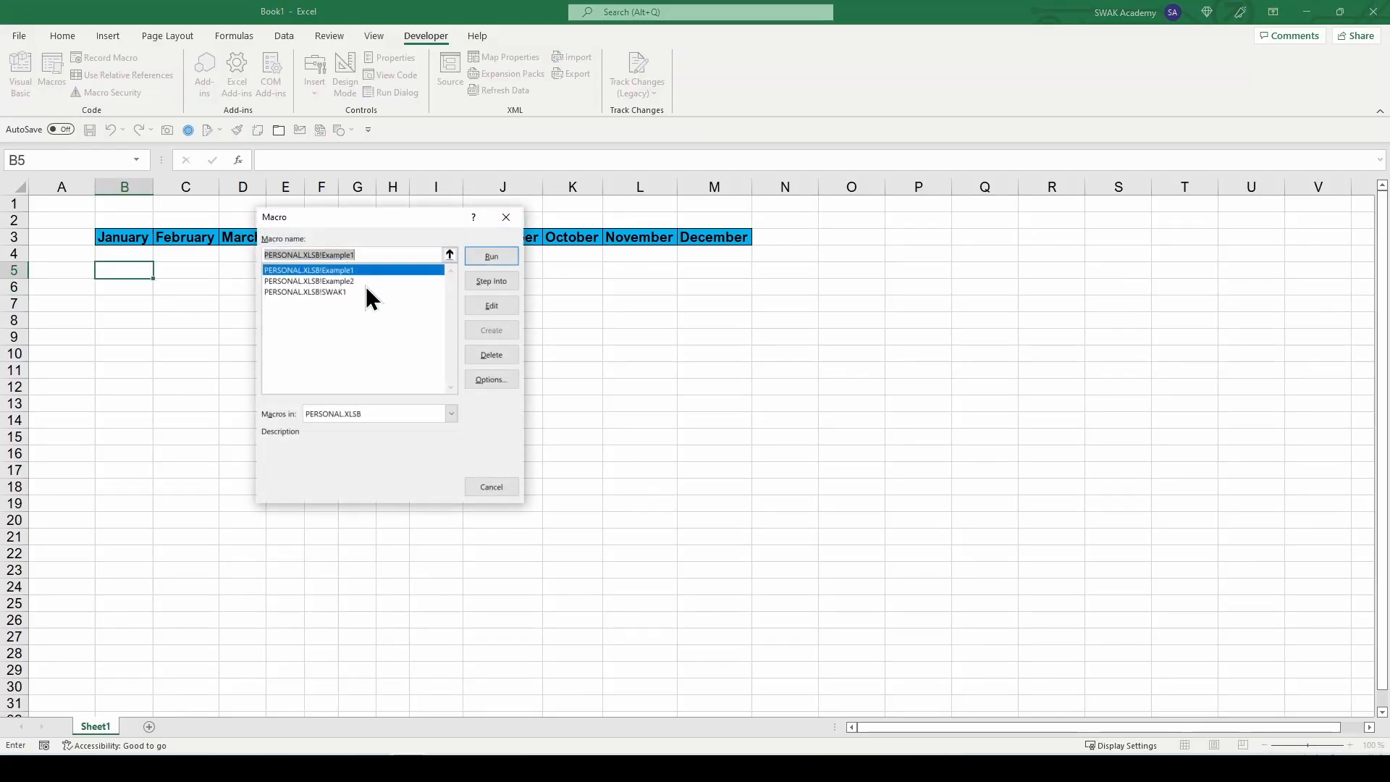
click(490, 256)
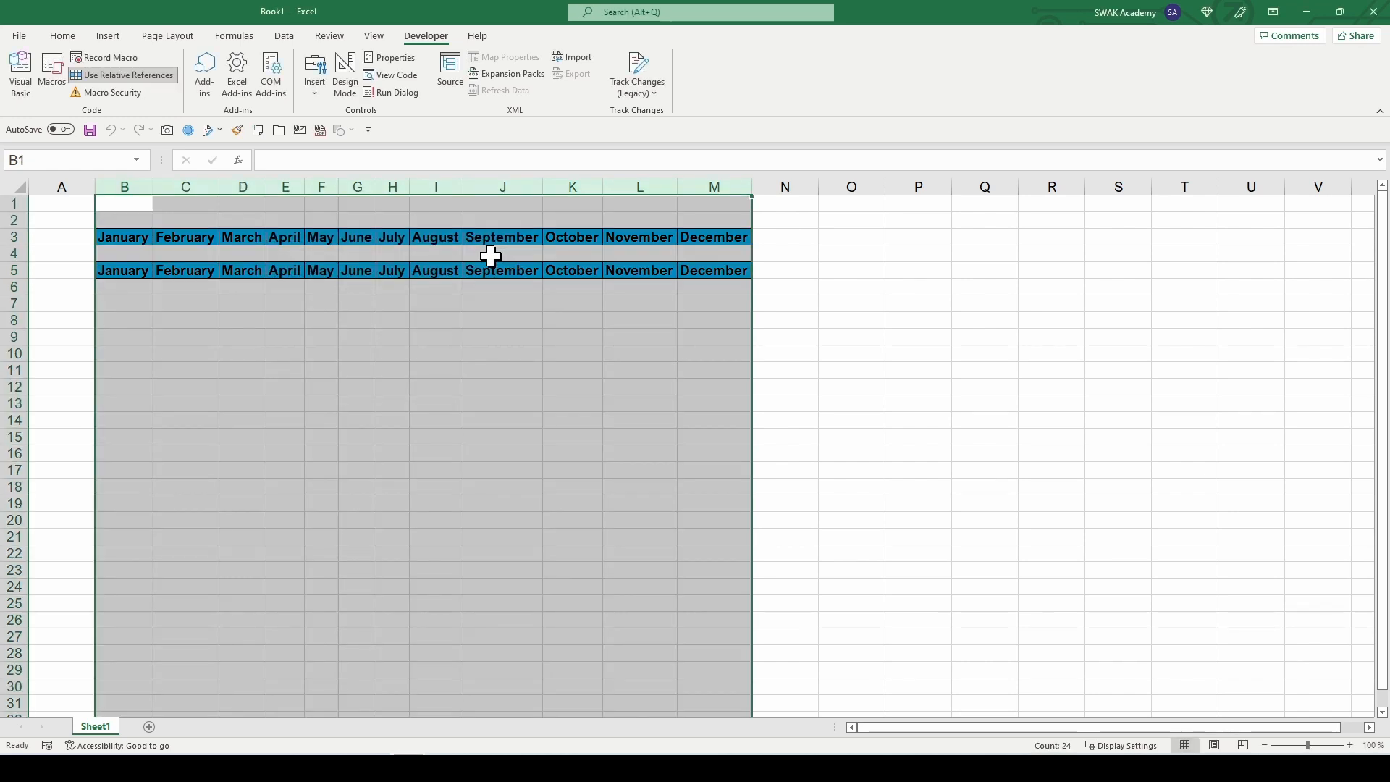
mouse_move(469, 273)
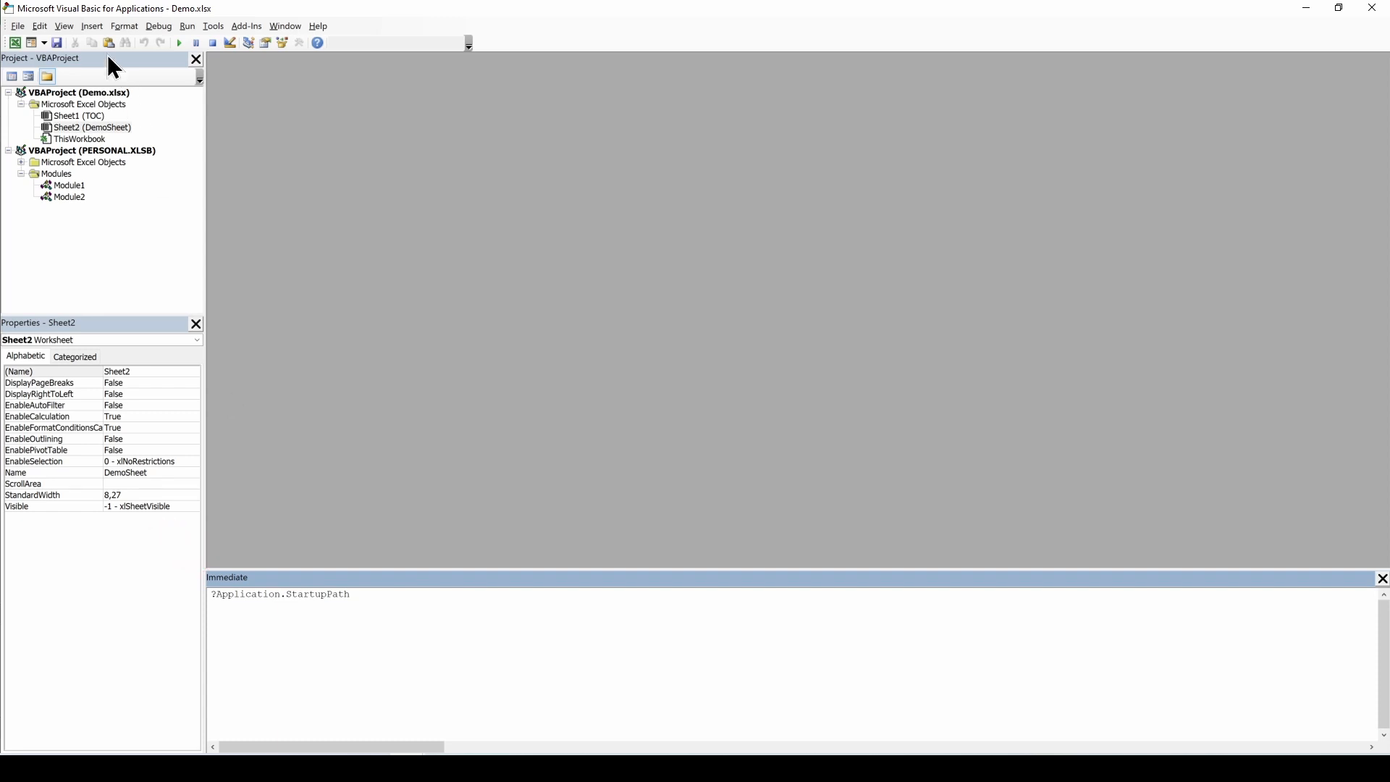
- Open the editor's View menu of windows after entering ?Application.StartupPath
click(63, 26)
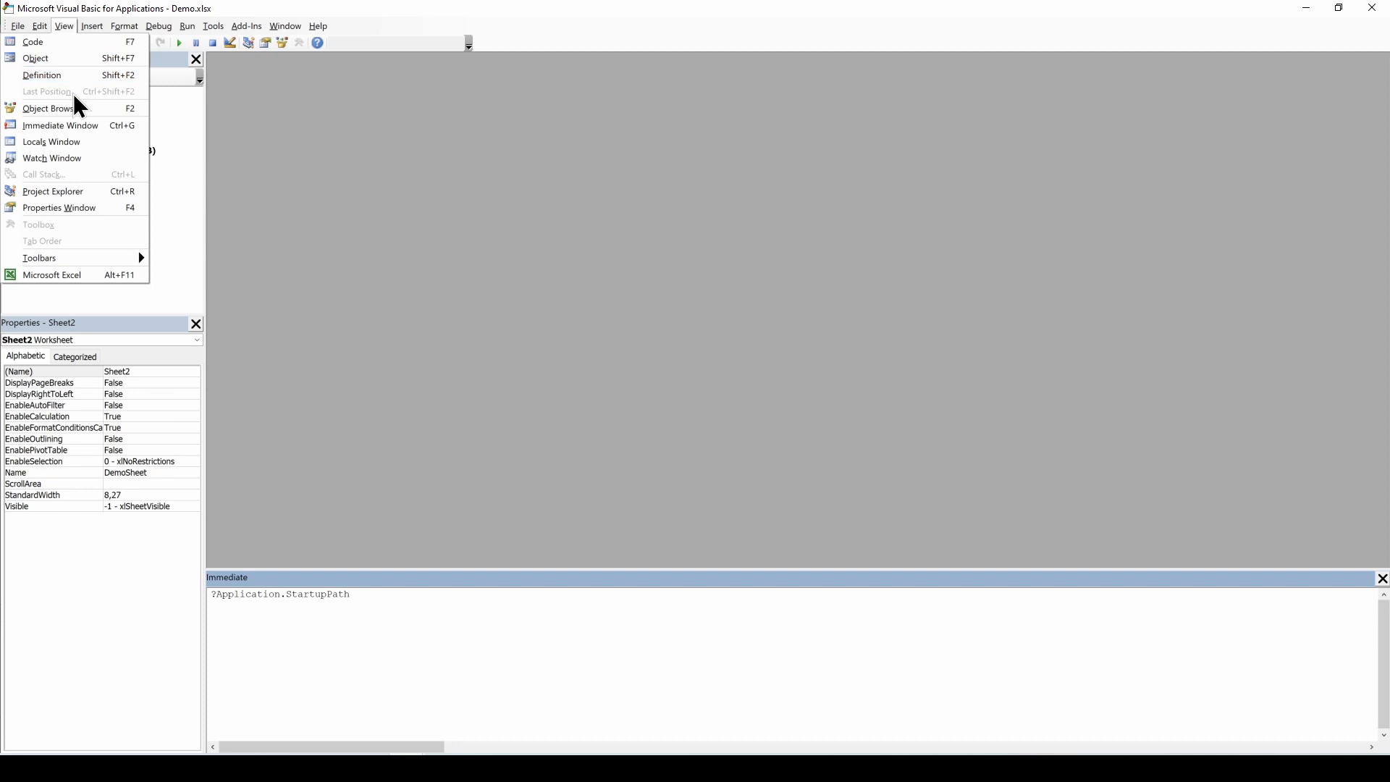